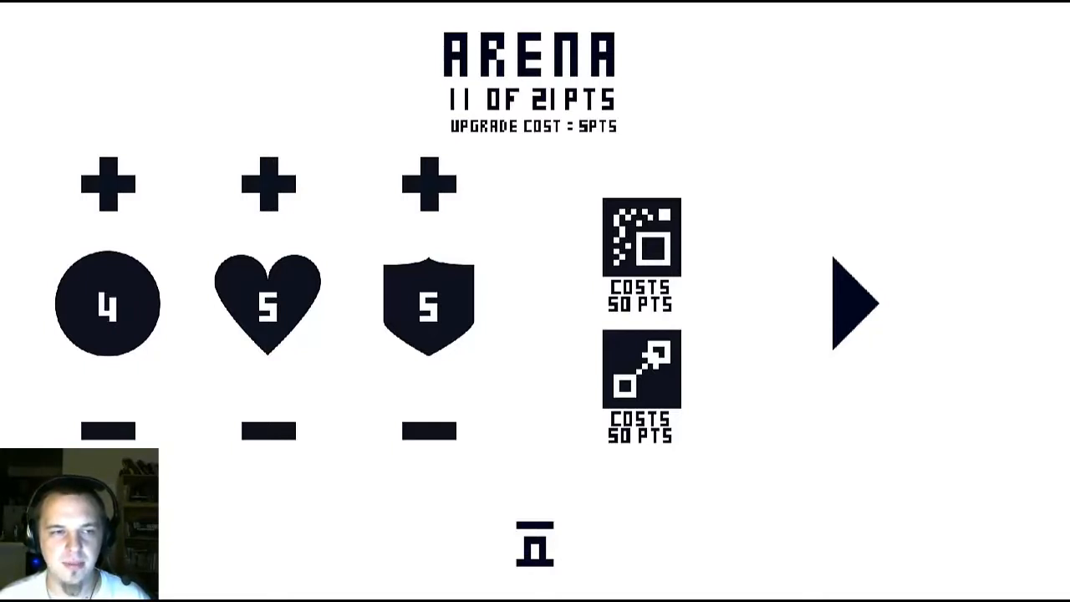
- Upgrade the ball to 7 and the shield, spending all 21 points
left_click(106, 182)
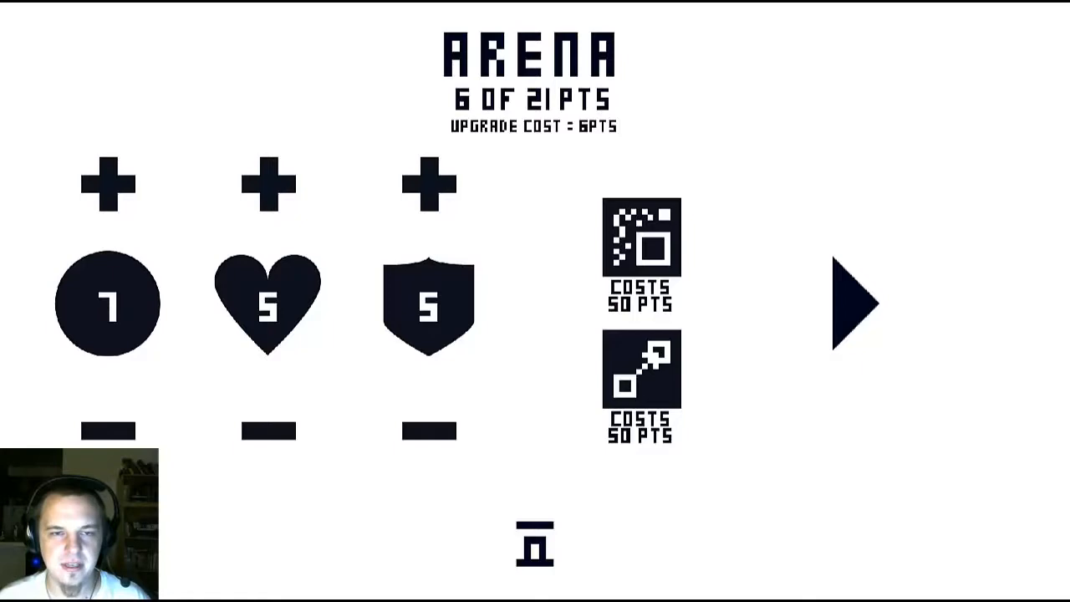
left_click(429, 182)
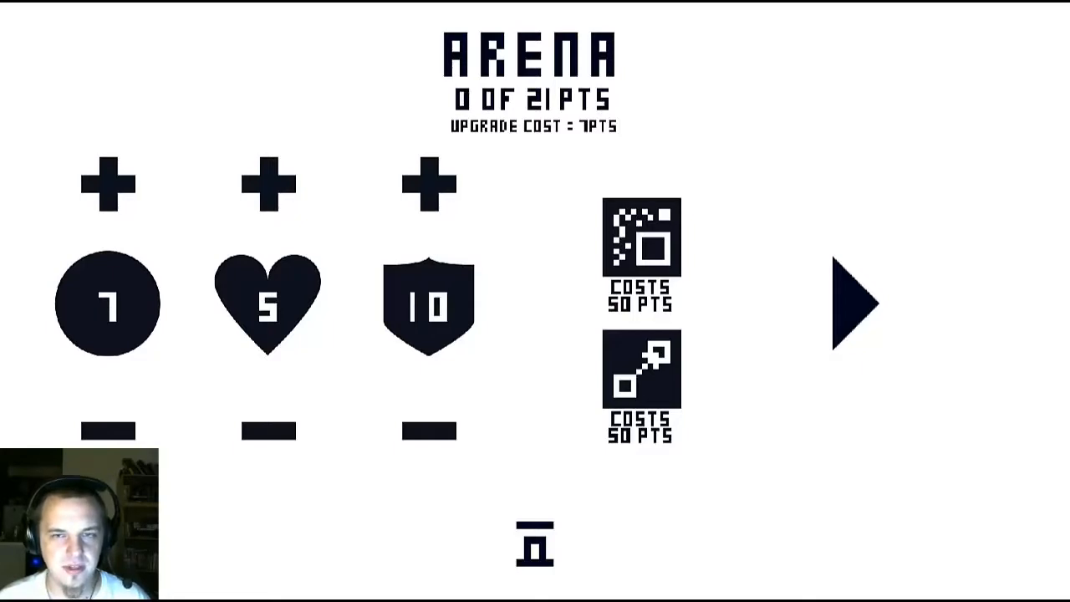
left_click(855, 303)
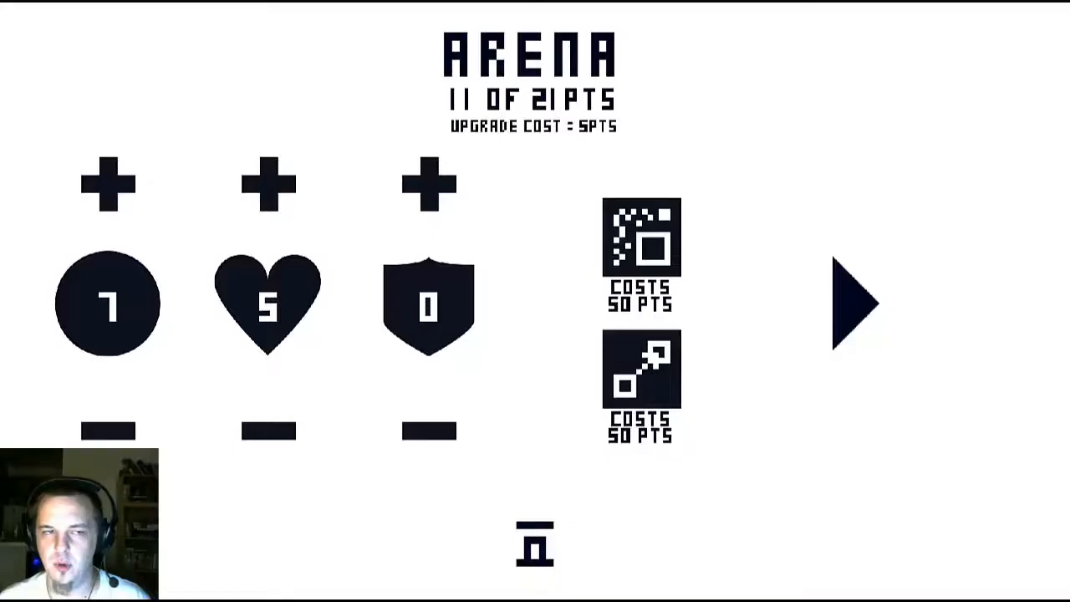
- Raise the ball to 13 with the freed points and start the diamond-enemy round
left_click(107, 182)
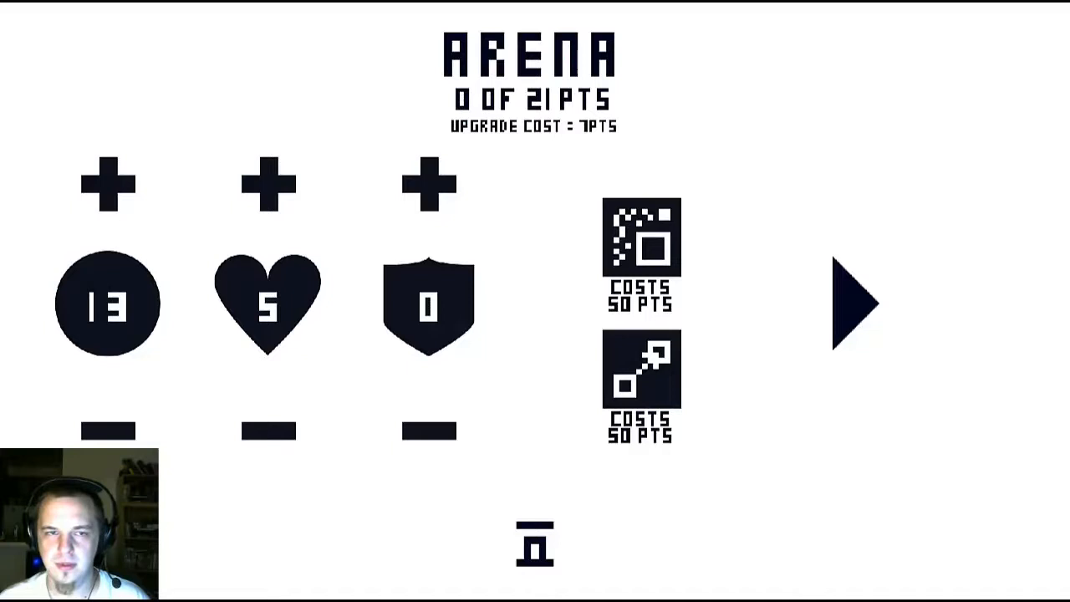
left_click(854, 305)
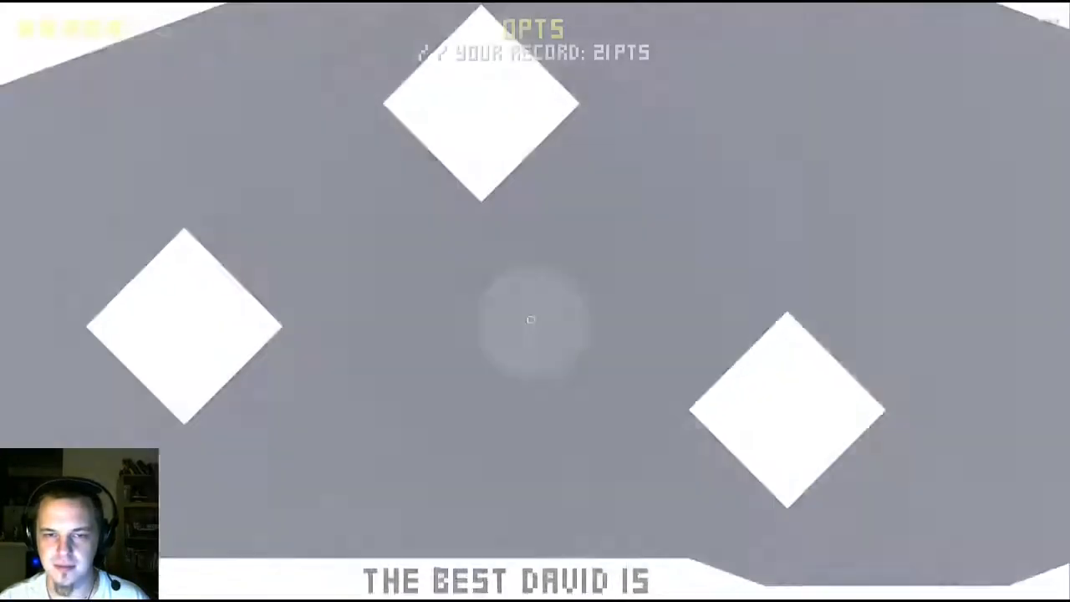